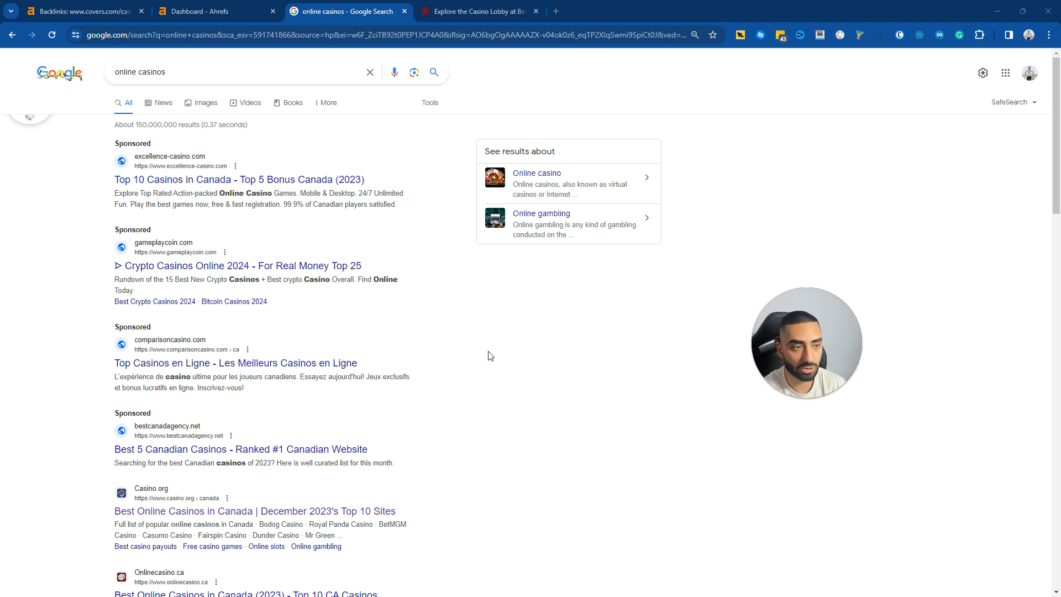
- Open the Maple Casino, Casino.org and Gambling.com results in tabs, landing on Maple Casino
scroll(down, 3)
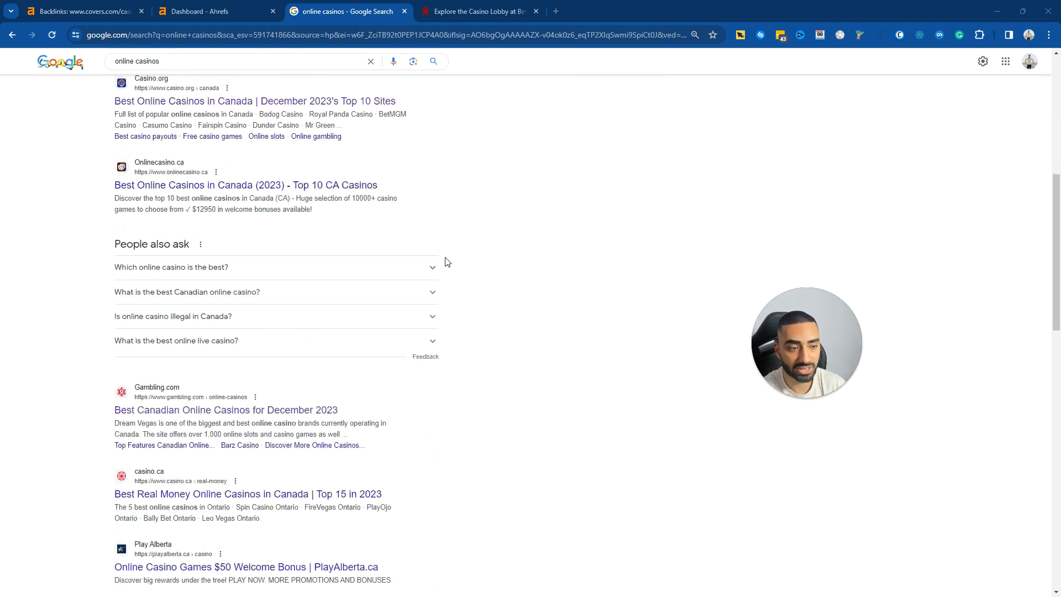
scroll(down, 3)
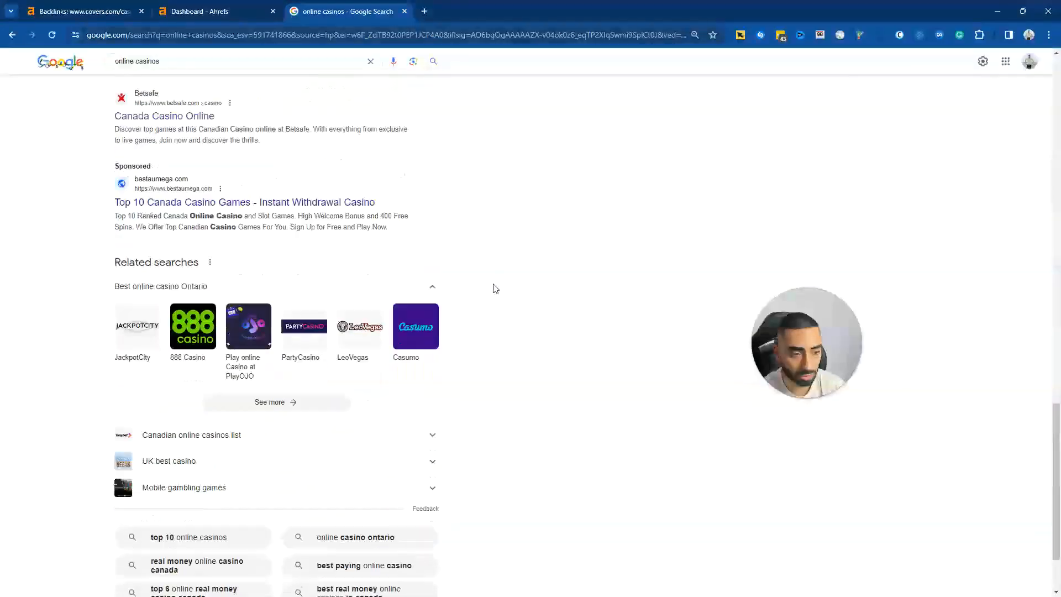
scroll(up, 3)
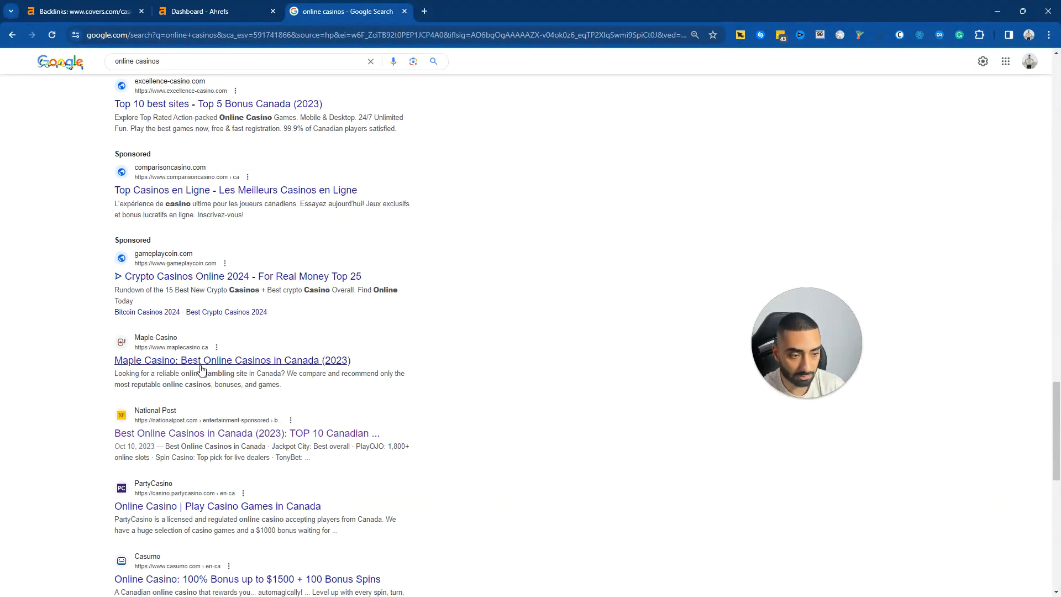
mouse_move(183, 360)
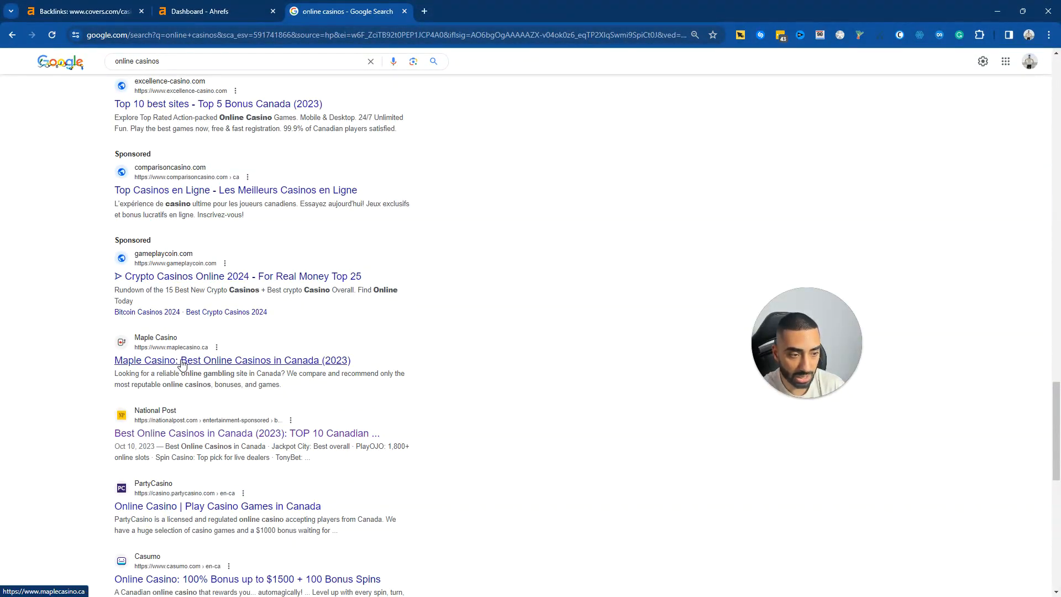
click(232, 359)
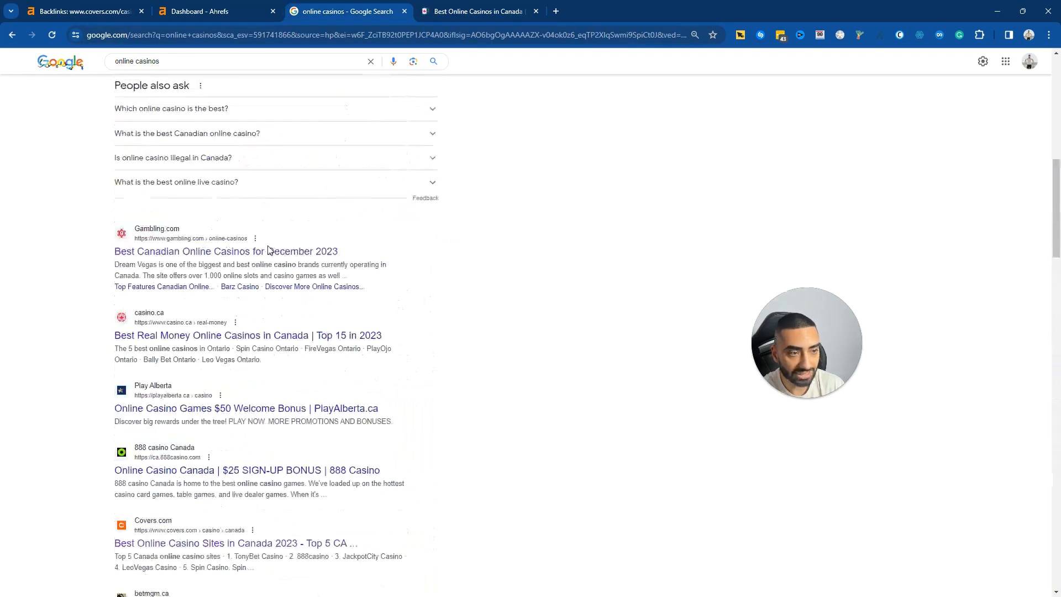
scroll(up, 3)
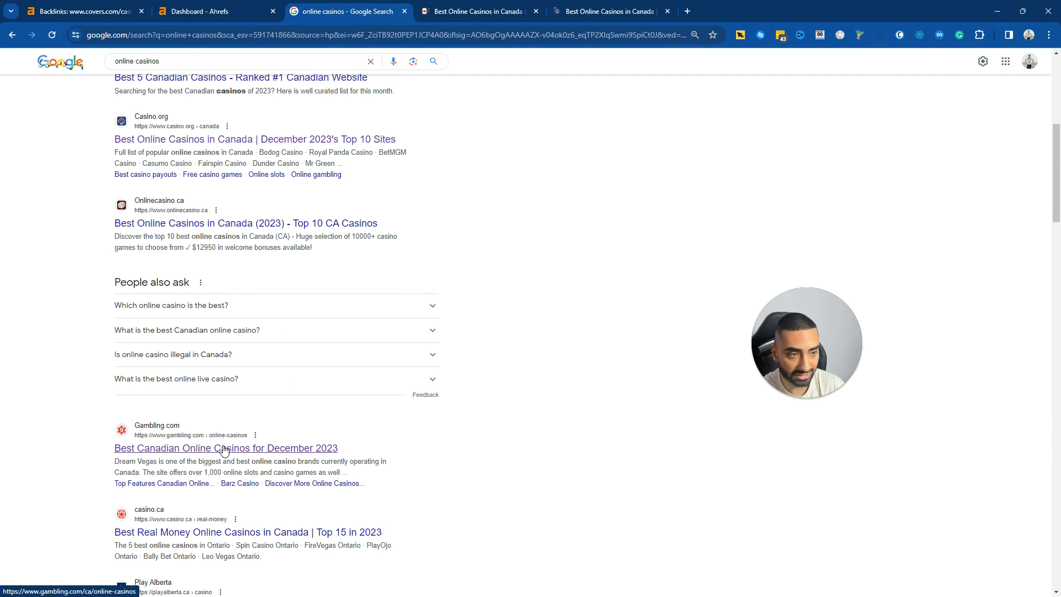
click(226, 448)
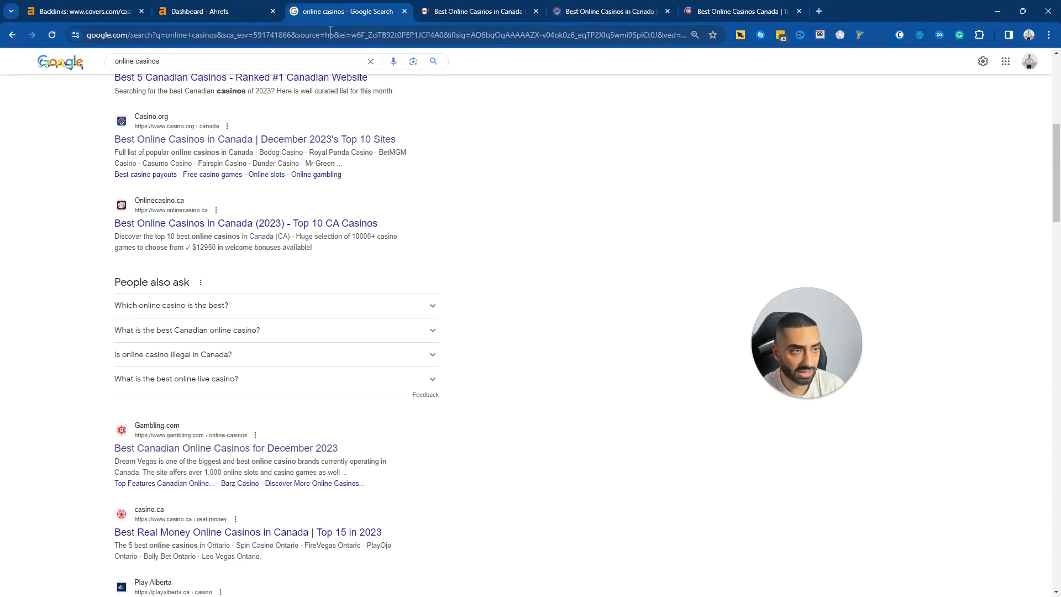
click(477, 11)
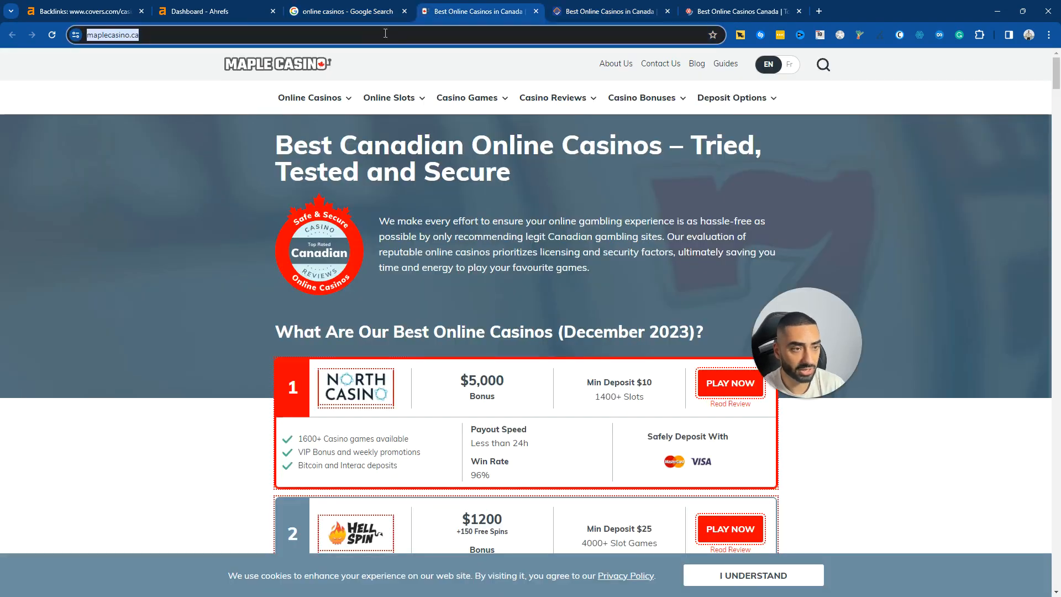
- Analyse maplecasino.ca in Ahrefs Site Explorer
click(78, 11)
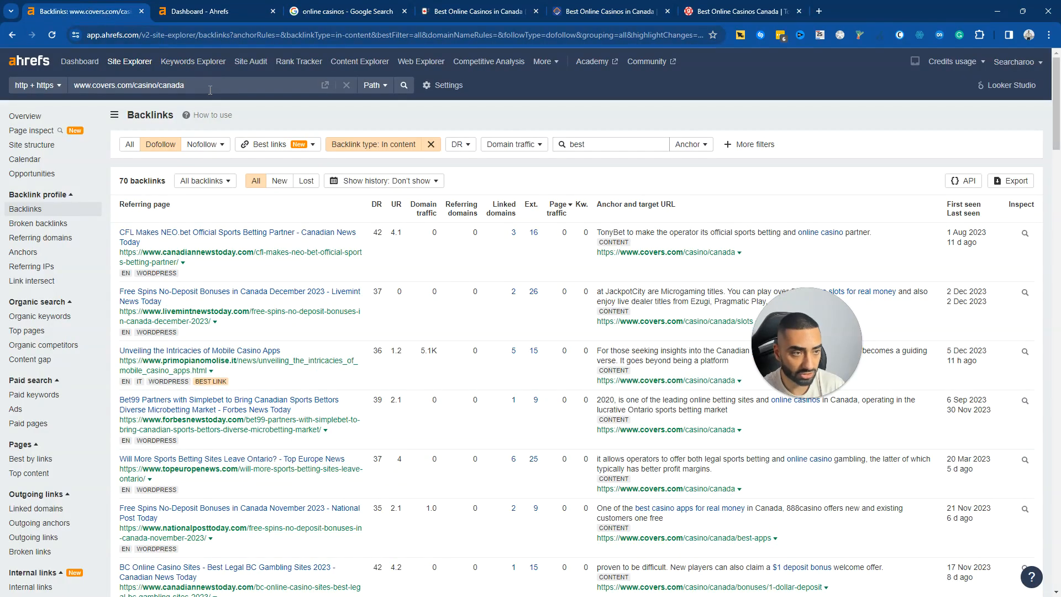
click(404, 85)
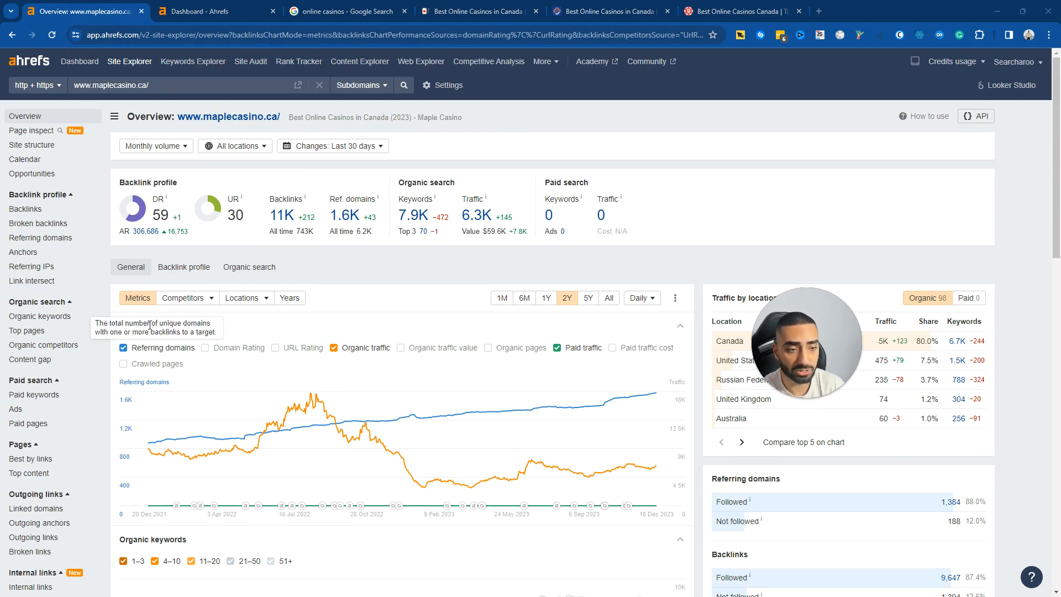
mouse_move(25, 208)
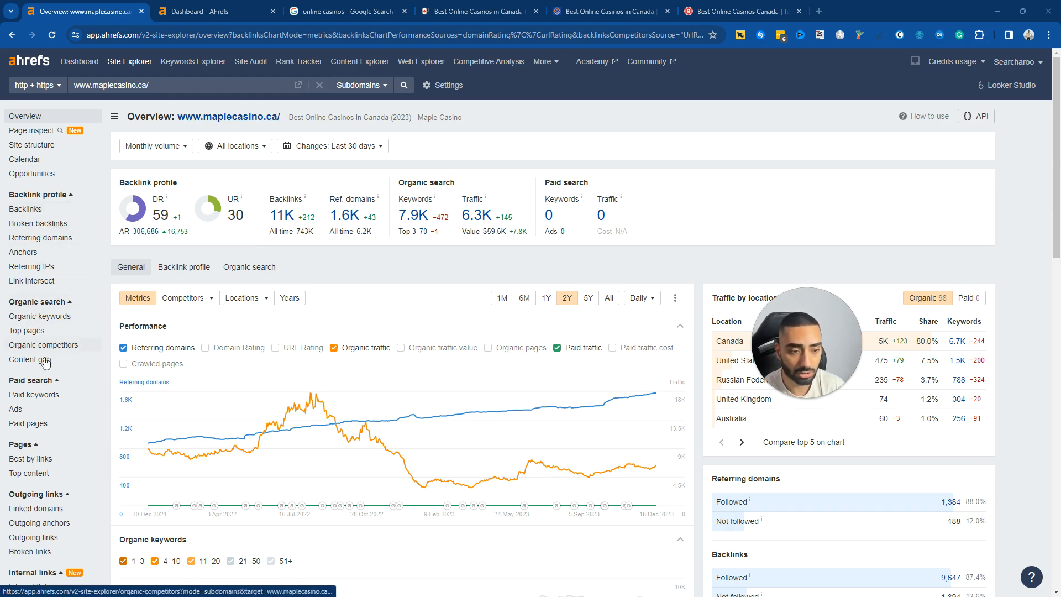
- Start Link Intersect for maplecasino.ca with casino.org as the first competitor target
click(31, 263)
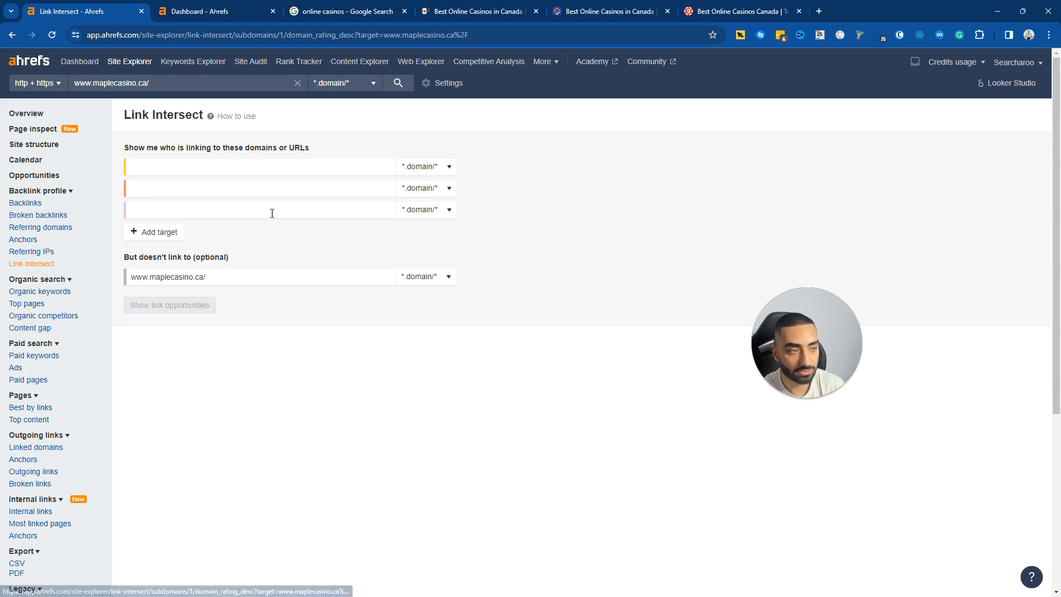
click(606, 11)
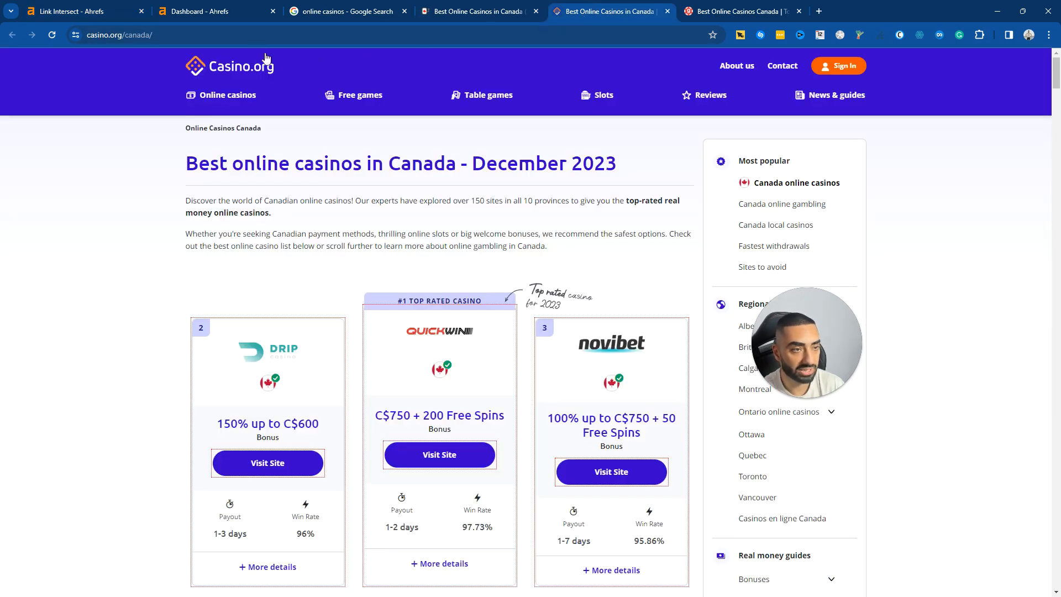
click(76, 11)
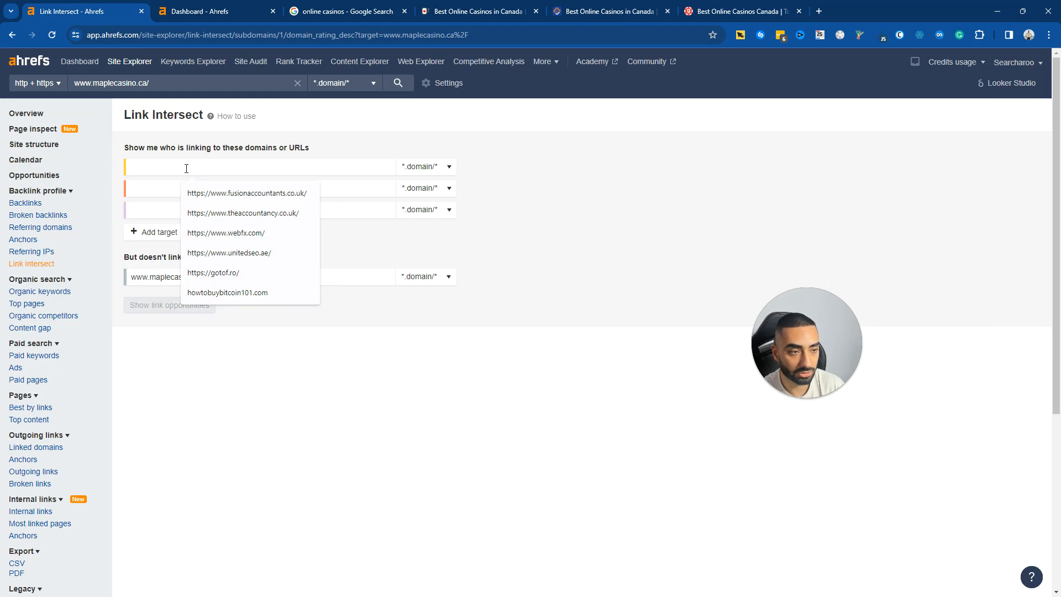
click(738, 11)
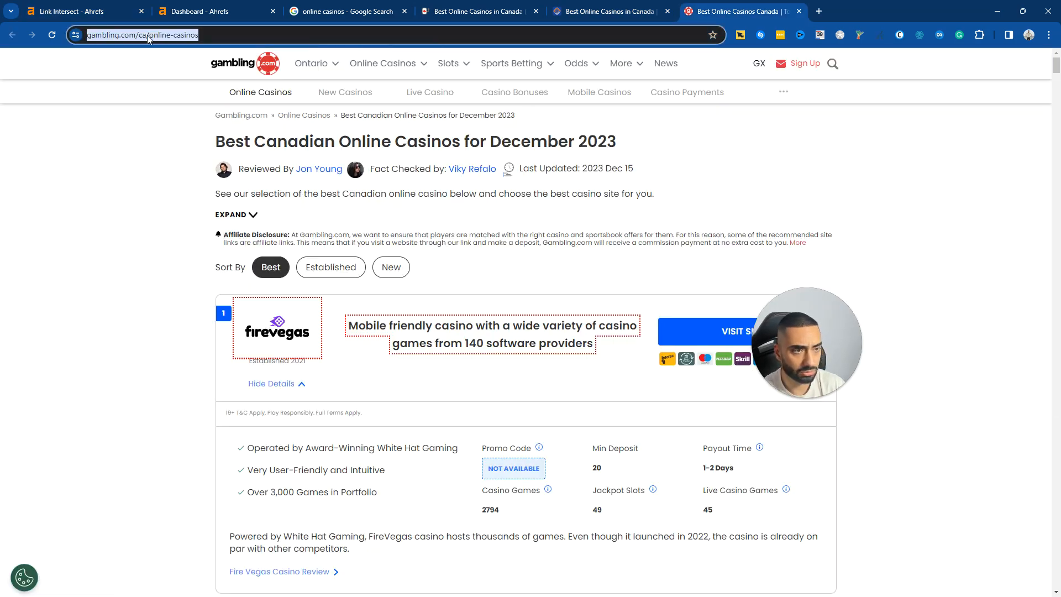
- Find and open the 888 casino Canada result from the online casinos search
click(215, 11)
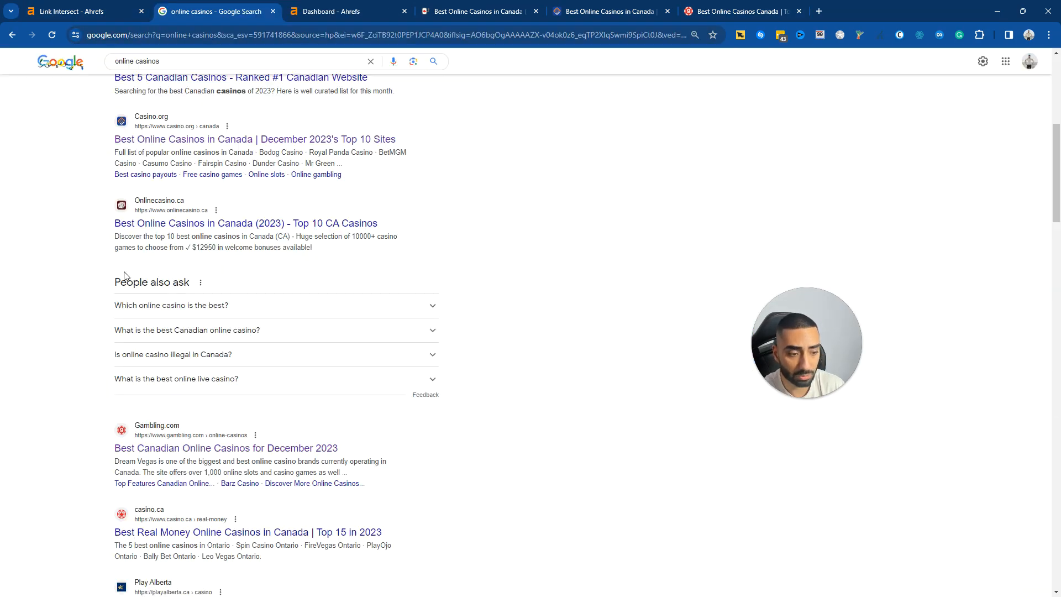
scroll(down, 3)
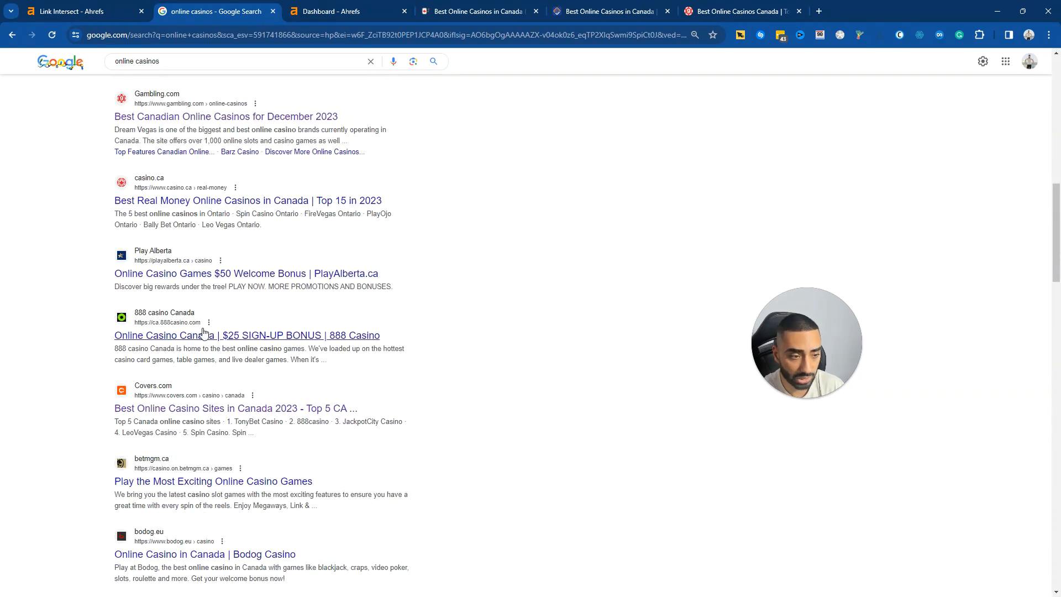
click(247, 335)
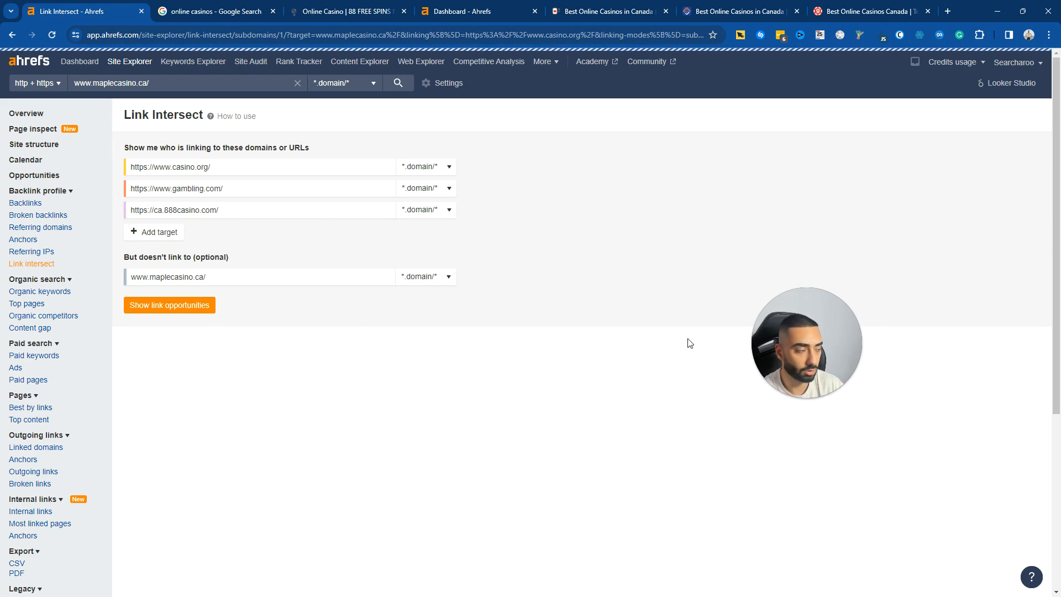
- Keep only domains linking to all three targets and highlight maplecasino in the heading
click(169, 304)
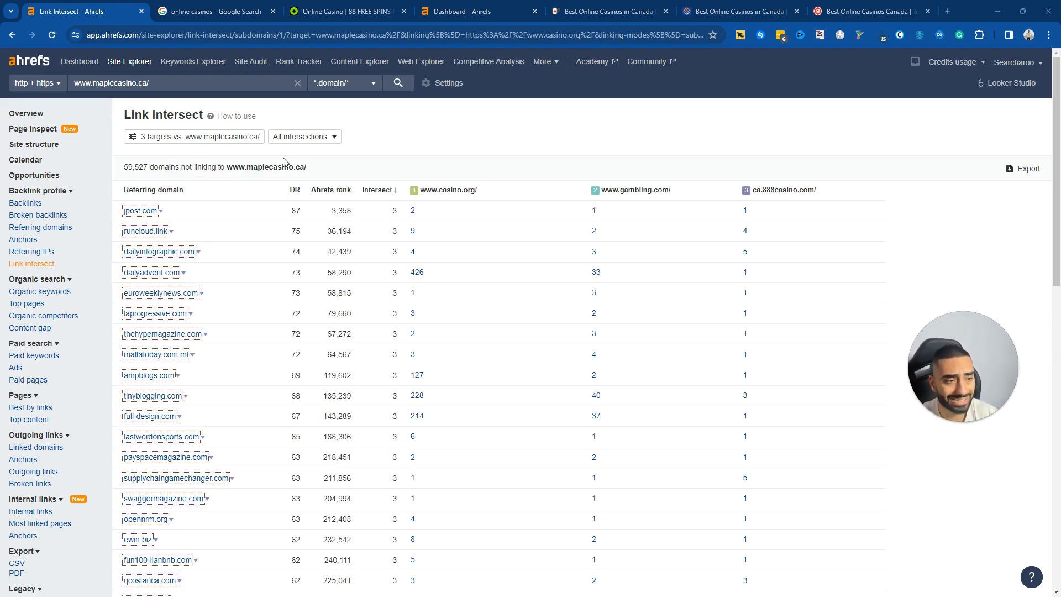
click(304, 136)
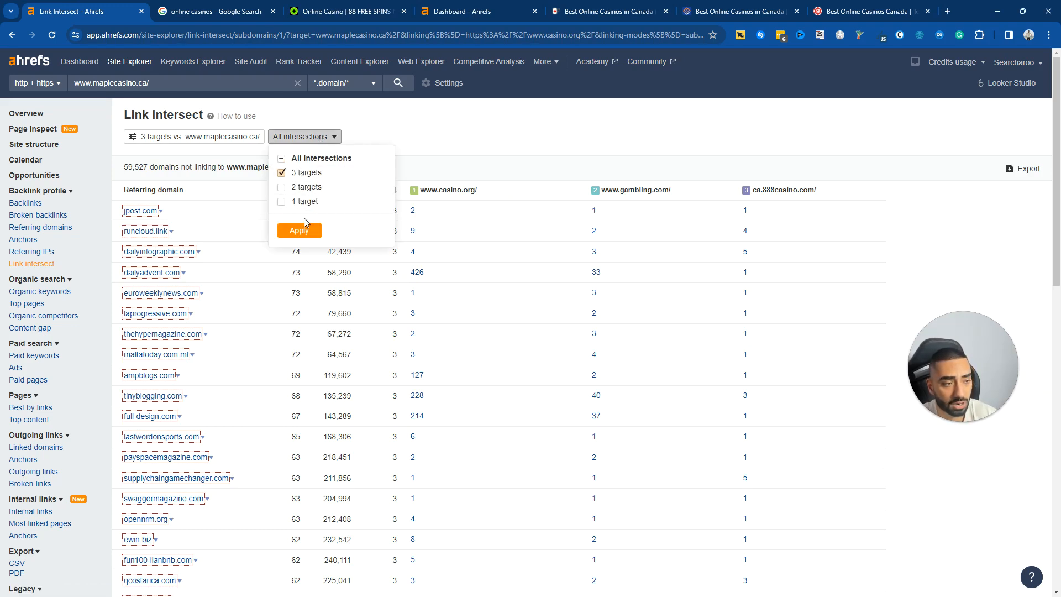
click(298, 230)
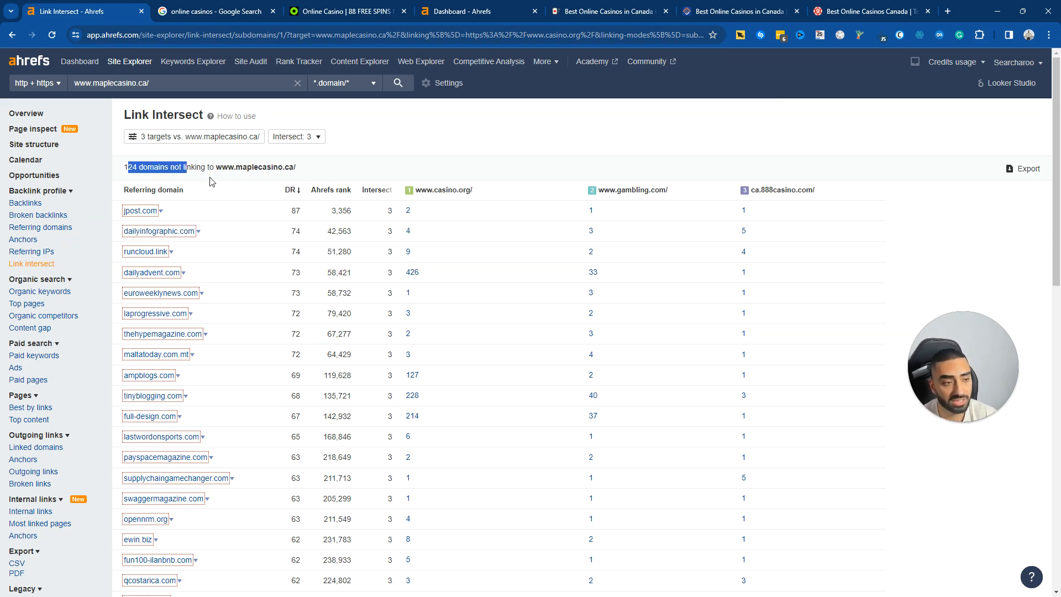
mouse_move(750, 187)
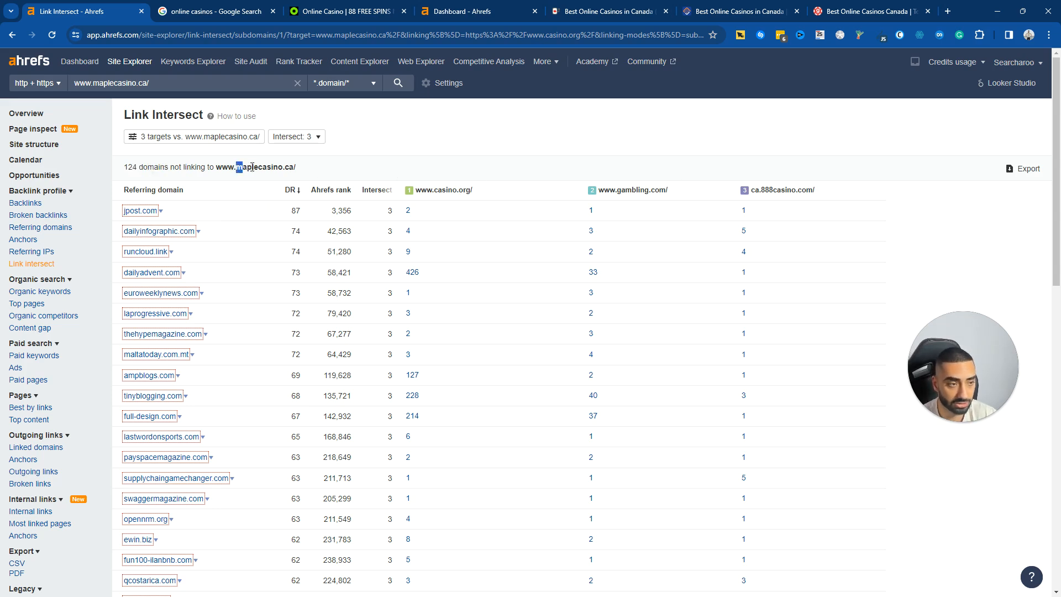
double_click(262, 166)
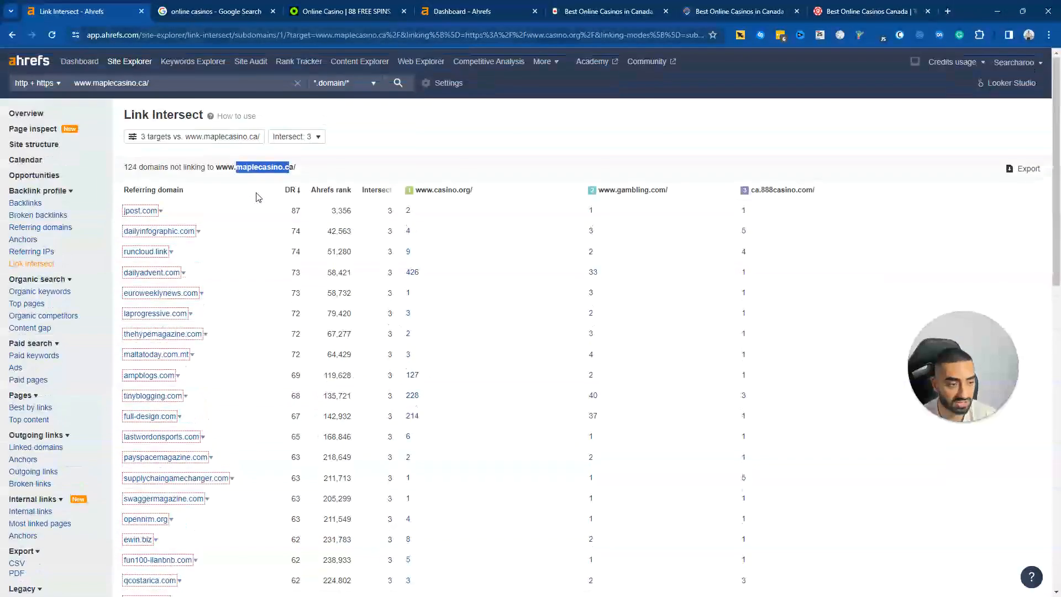
mouse_move(281, 218)
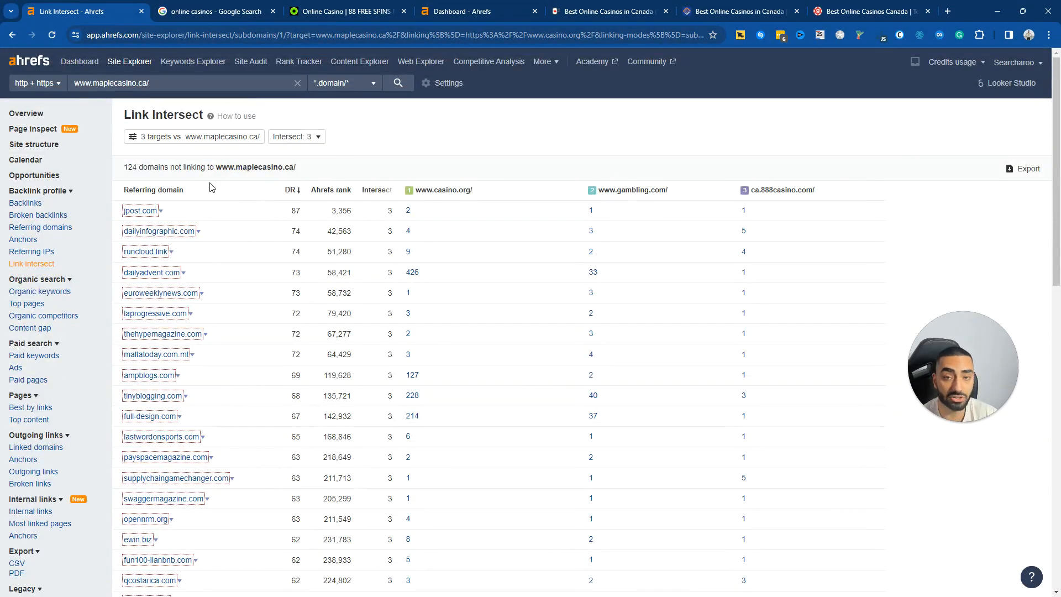
- Copy the three outreach website URLs from the spreadsheet into a ChatGPT prompt
click(215, 11)
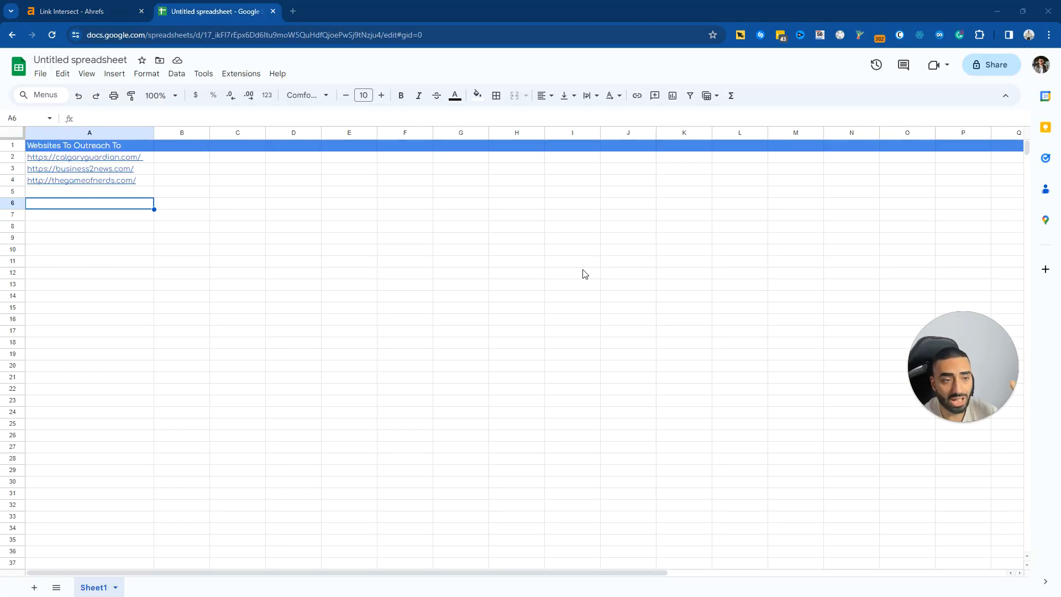
mouse_move(146, 162)
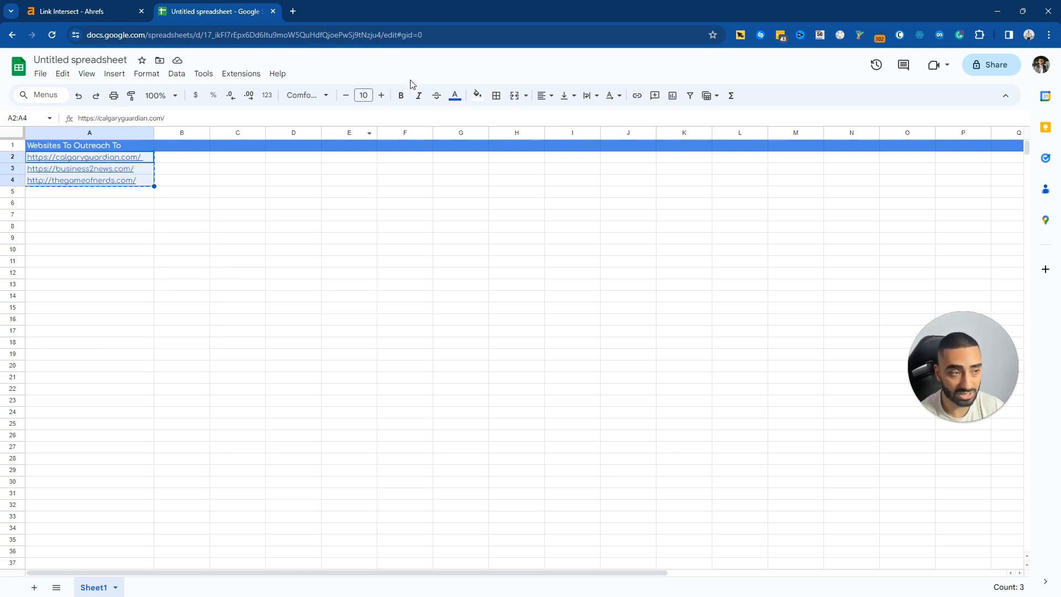
mouse_move(356, 22)
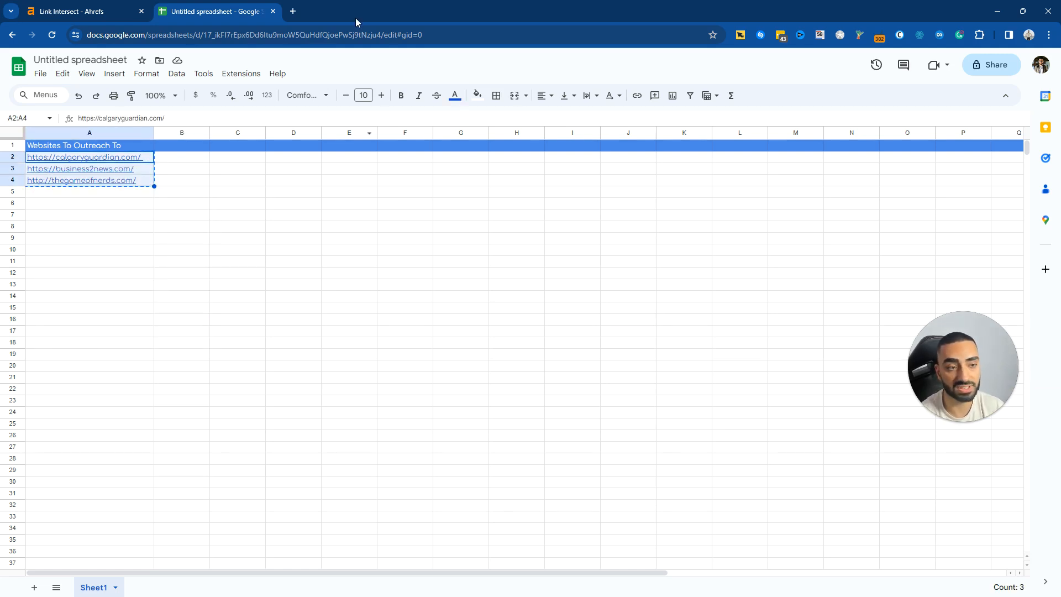
mouse_move(488, 5)
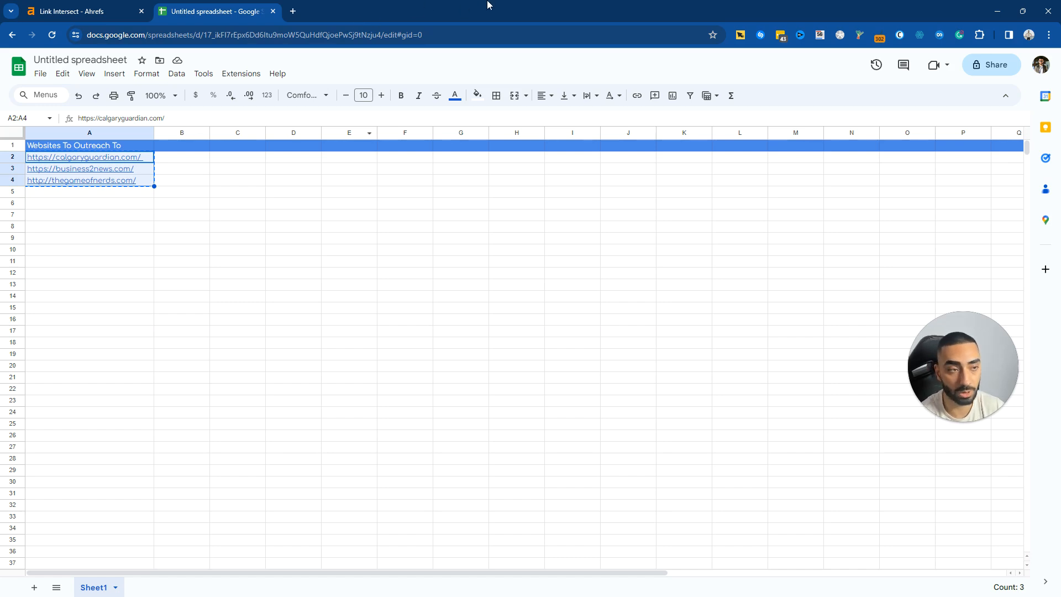
click(314, 12)
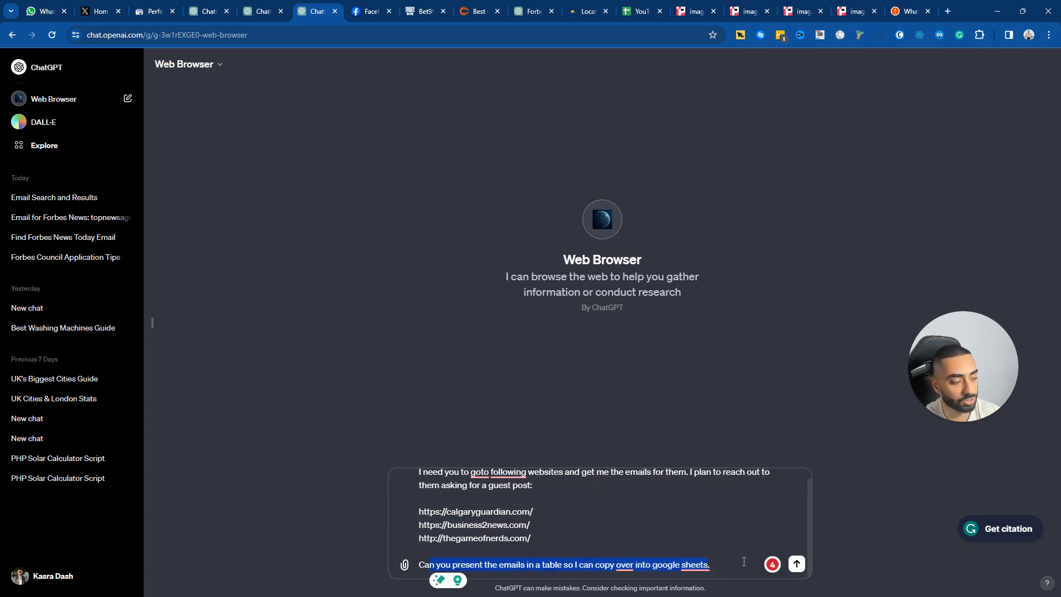
- Send ChatGPT the prompt requesting the three websites' emails as a table
click(797, 564)
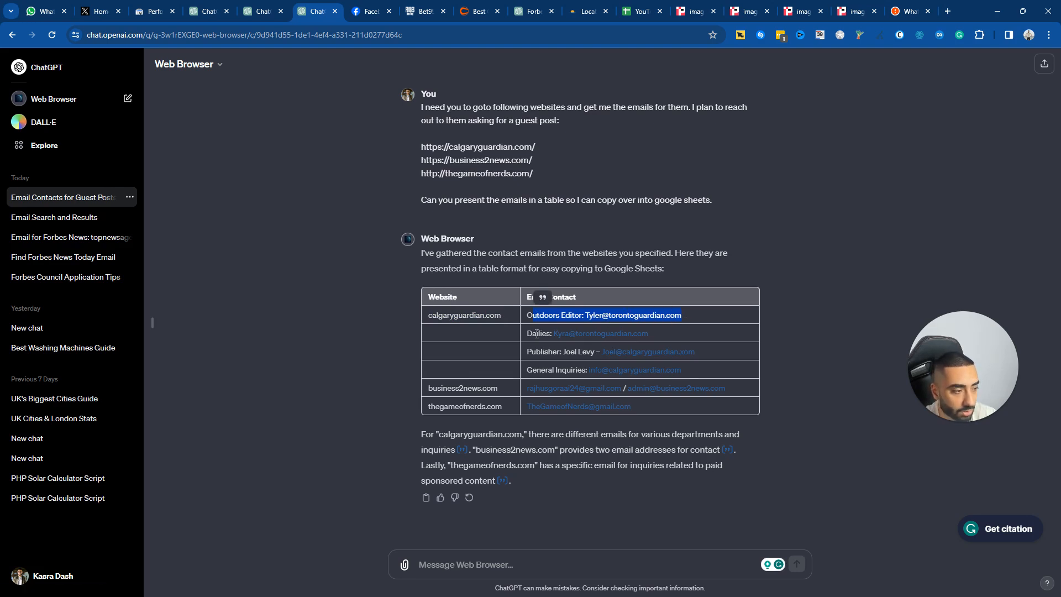
click(599, 333)
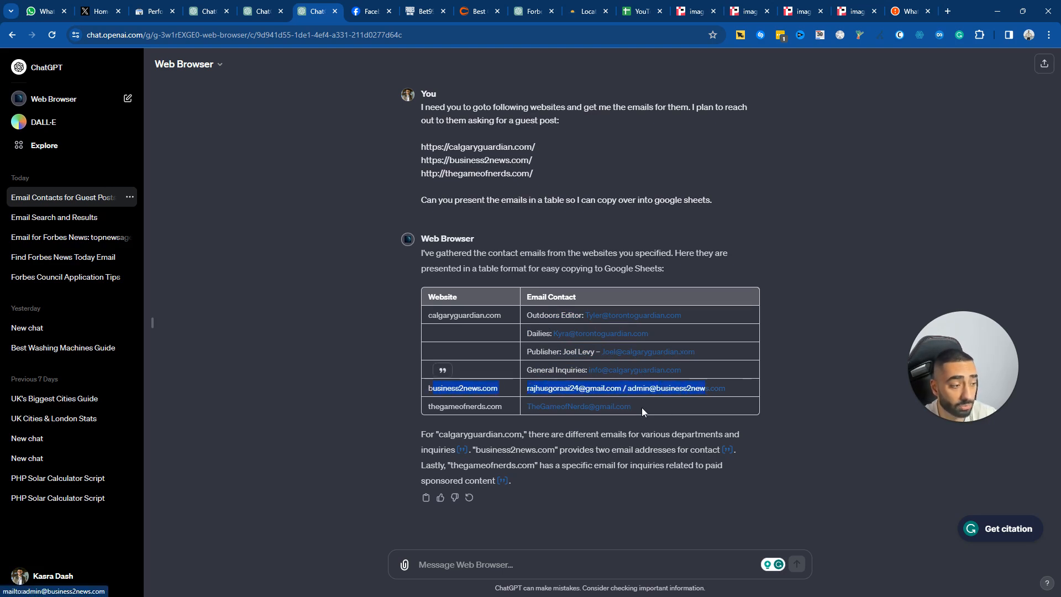
mouse_move(421, 331)
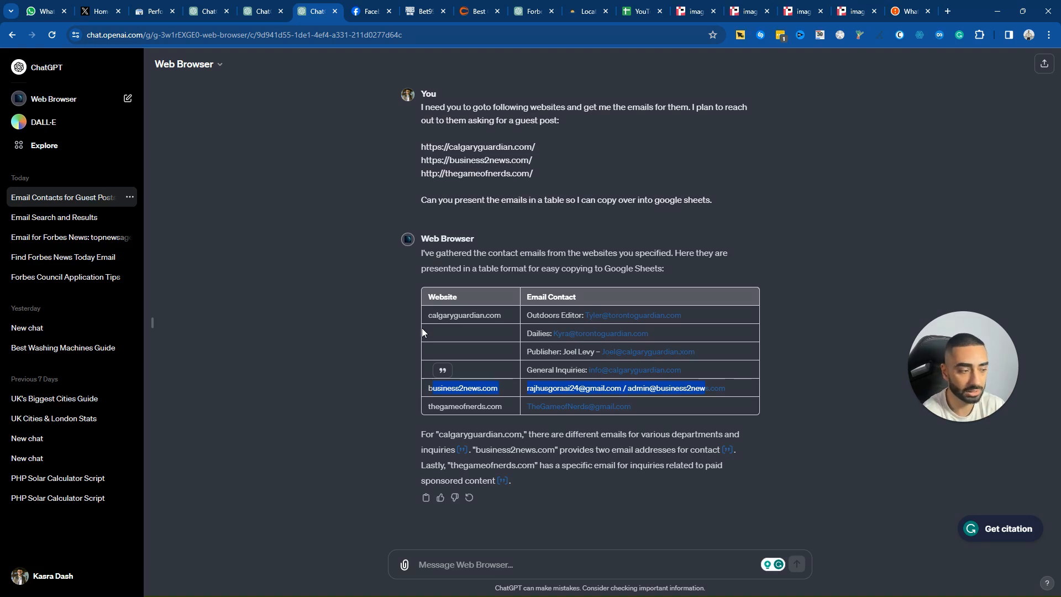
mouse_move(700, 370)
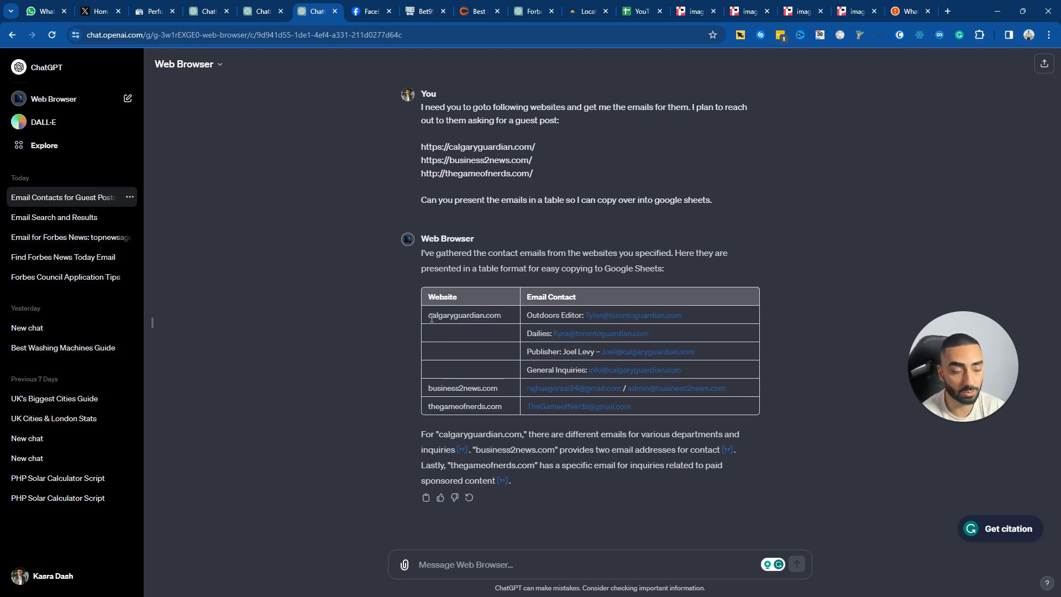
mouse_move(415, 310)
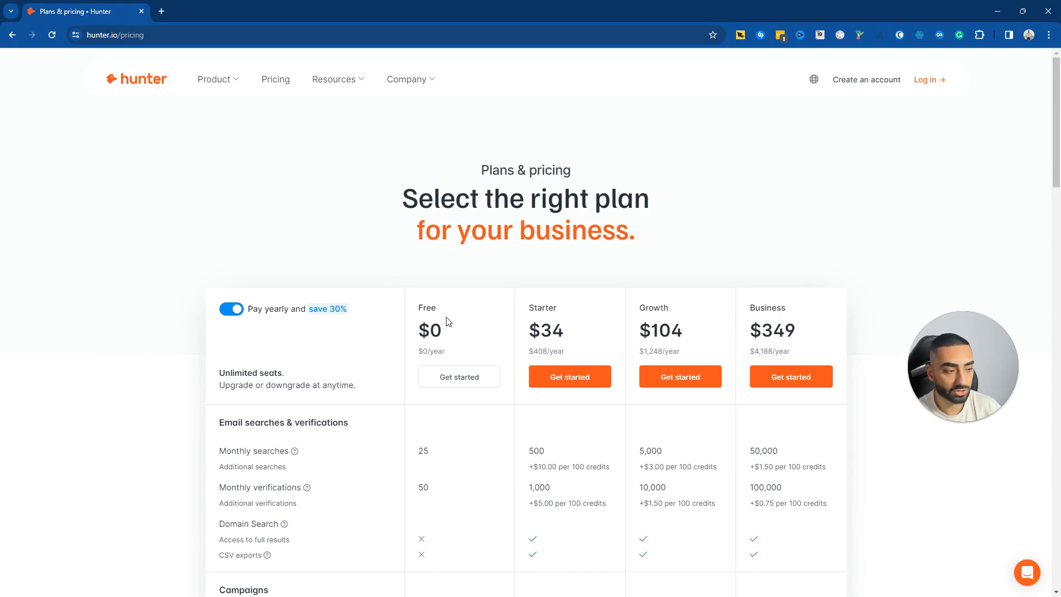
- Scroll Hunter's pricing page and highlight the Growth plan name
scroll(down, 3)
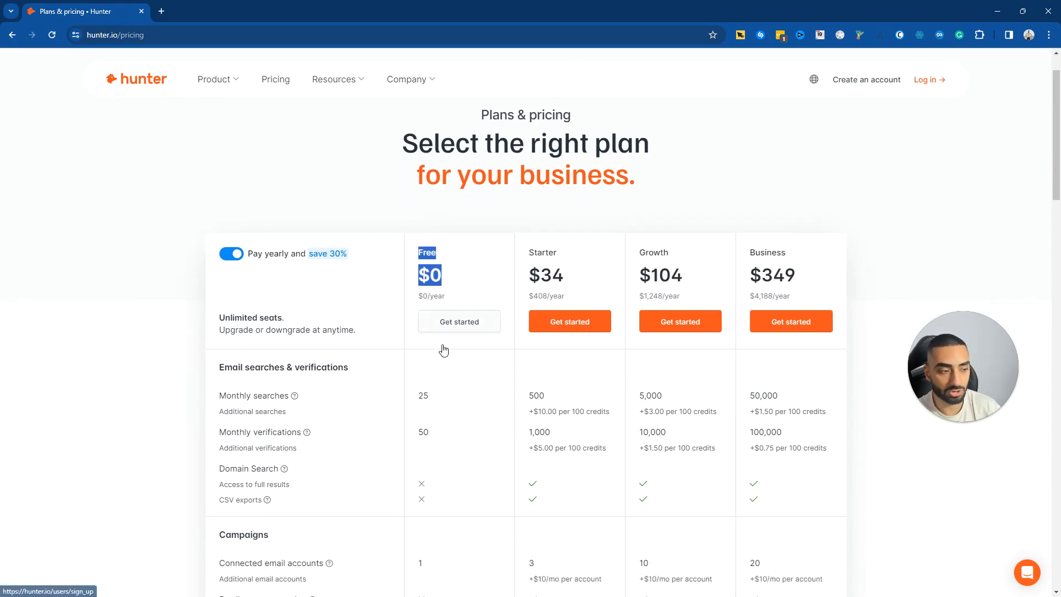
mouse_move(435, 406)
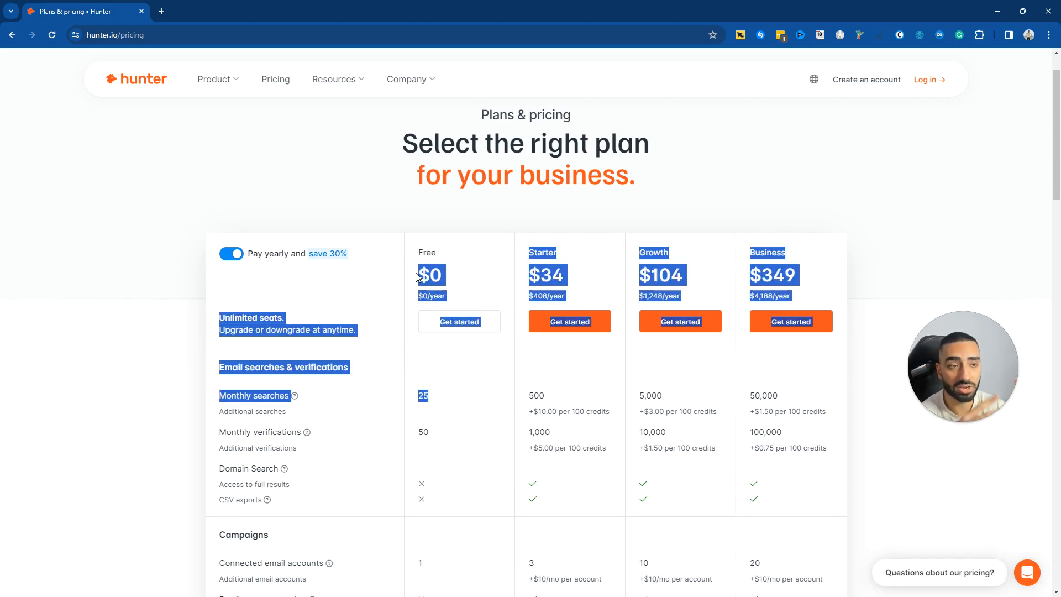
mouse_move(433, 6)
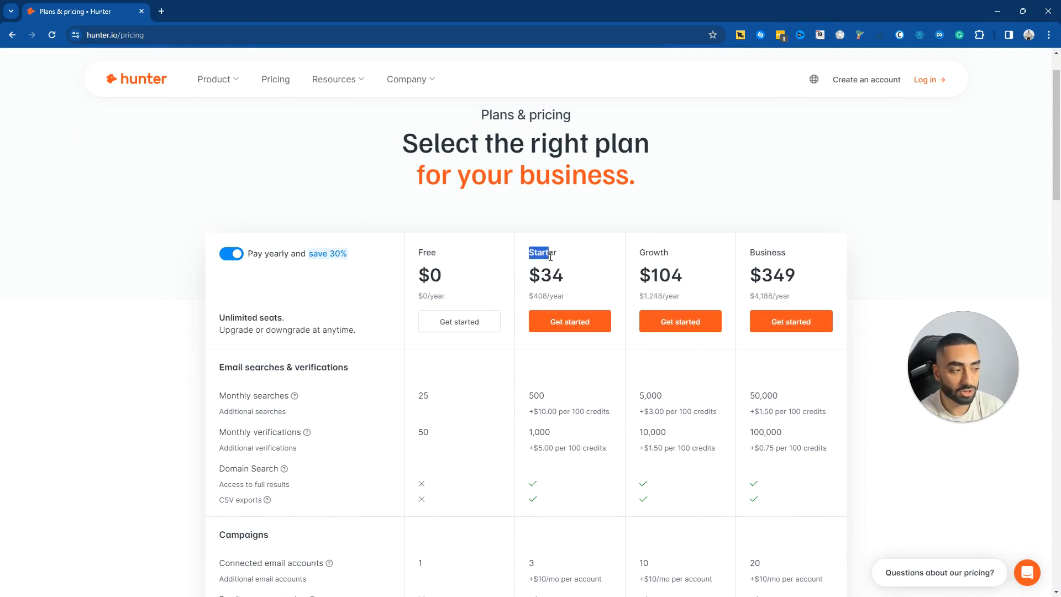
double_click(653, 253)
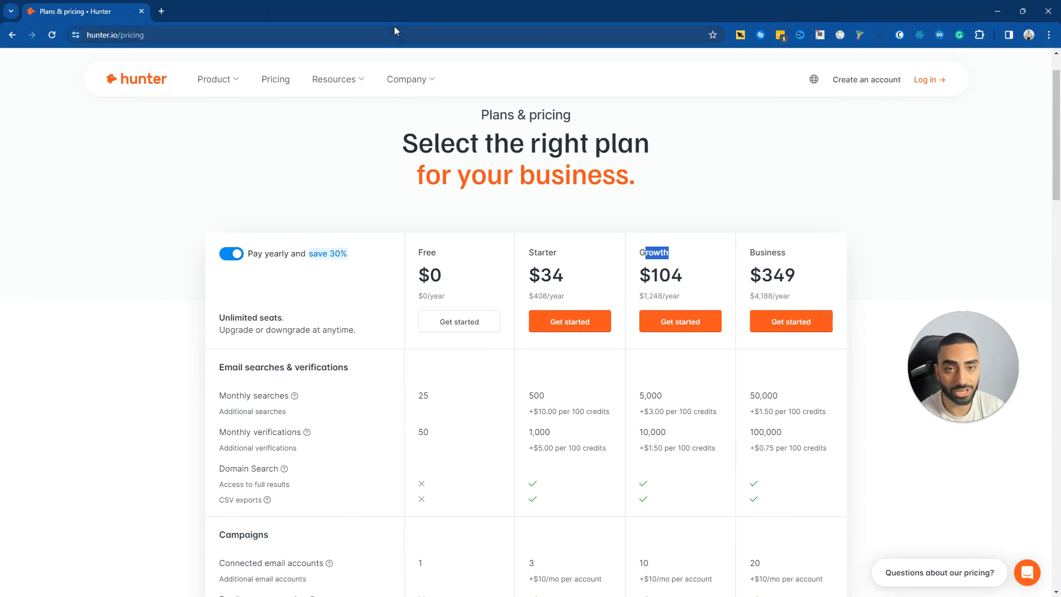
mouse_move(687, 274)
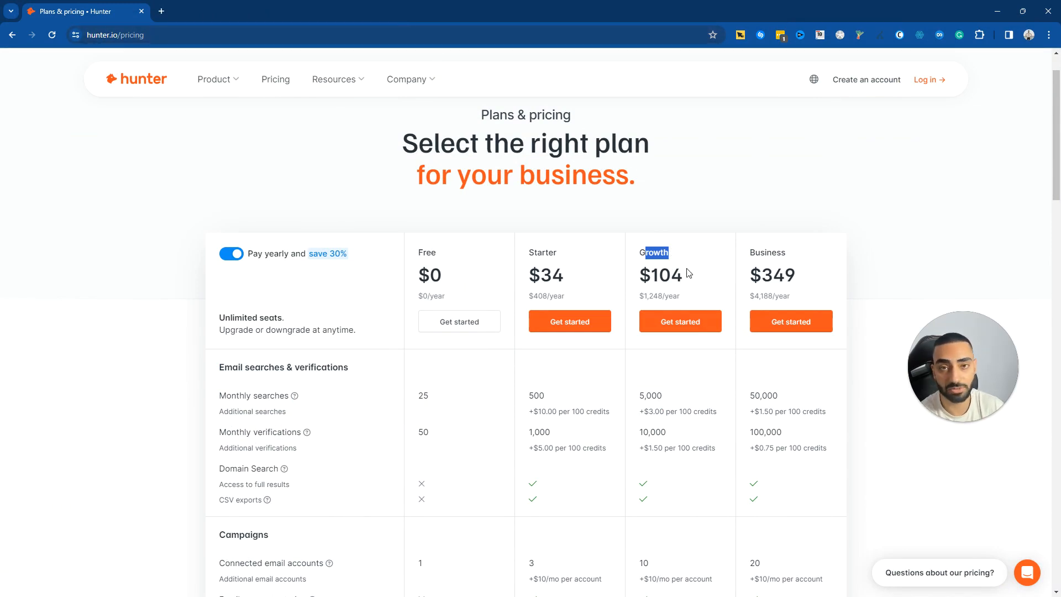
mouse_move(426, 227)
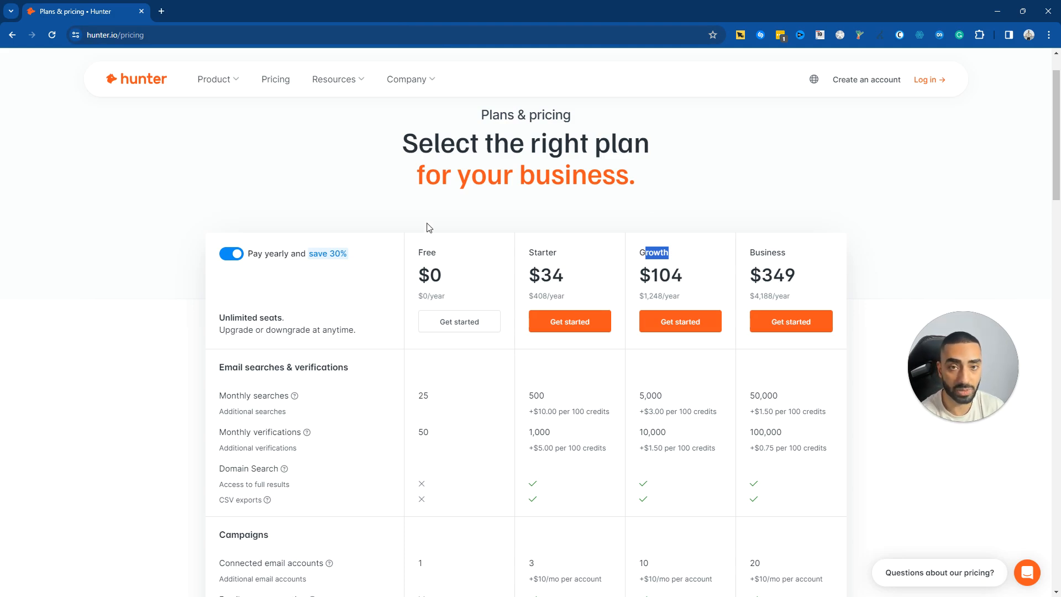
mouse_move(167, 126)
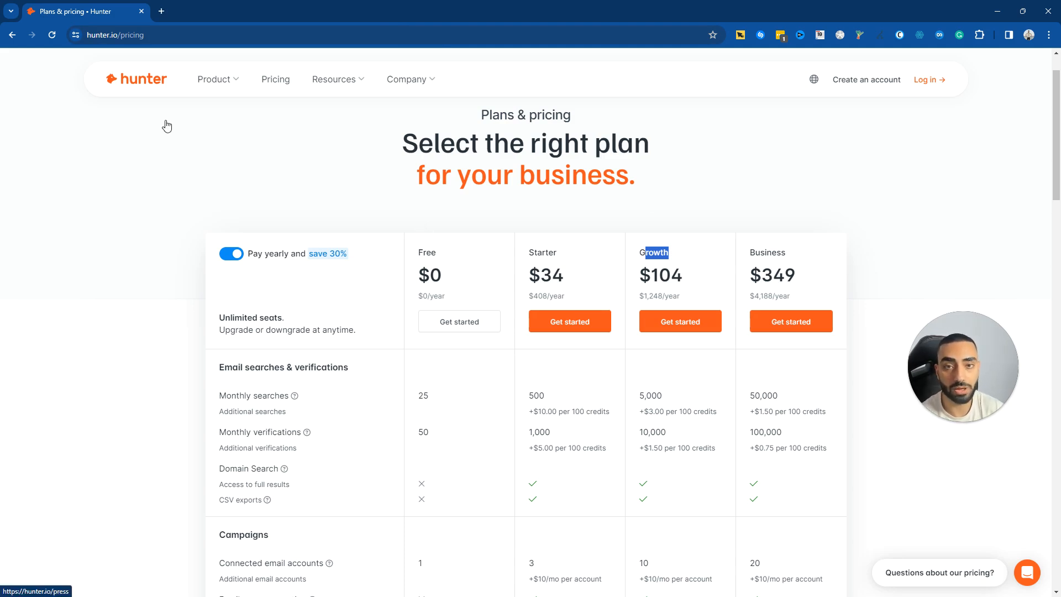